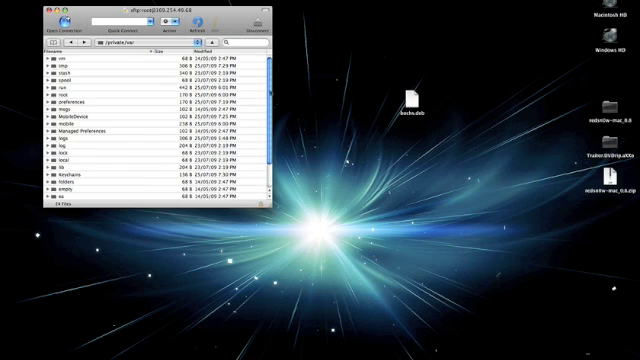
pyautogui.moveTo(263, 75)
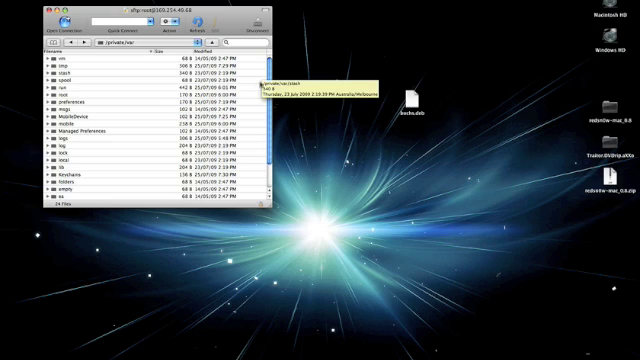
pyautogui.moveTo(410, 118)
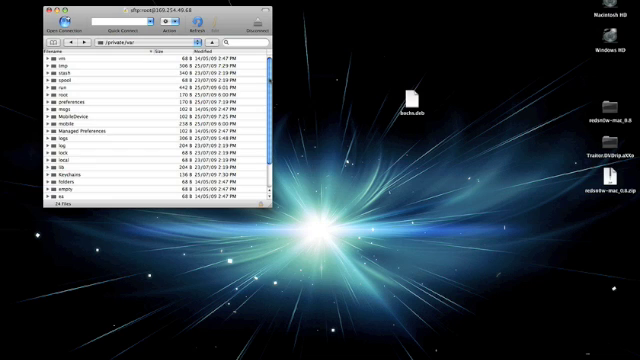
# Select the 35.1 MB bochs.deb file in the iPhone's /tmp listing to confirm the upload.
pyautogui.scroll(-3)
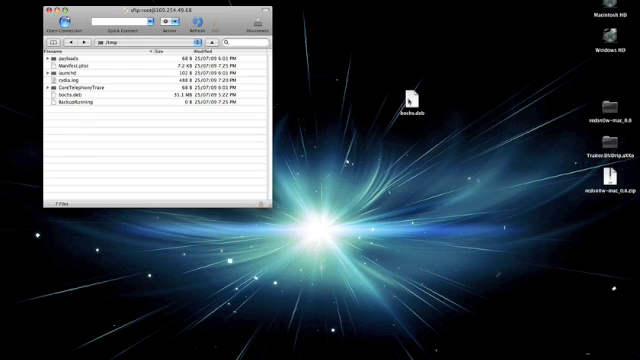
pyautogui.moveTo(410, 100)
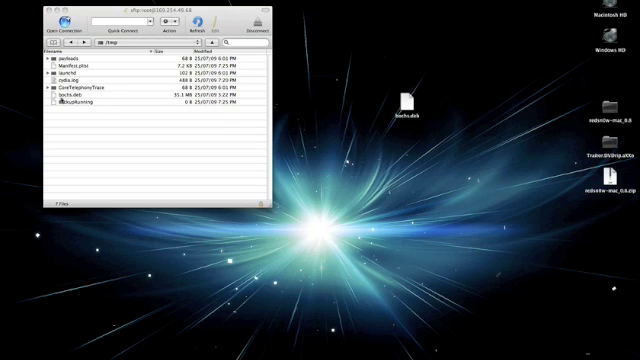
pyautogui.click(75, 100)
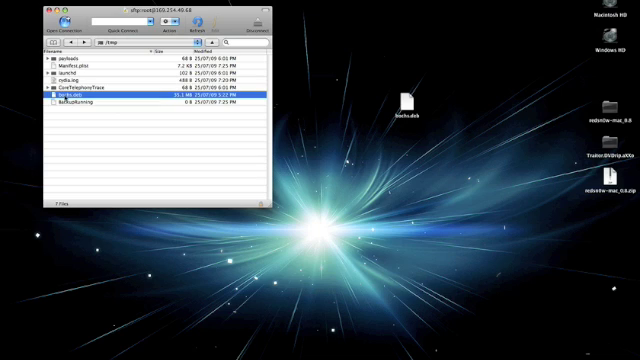